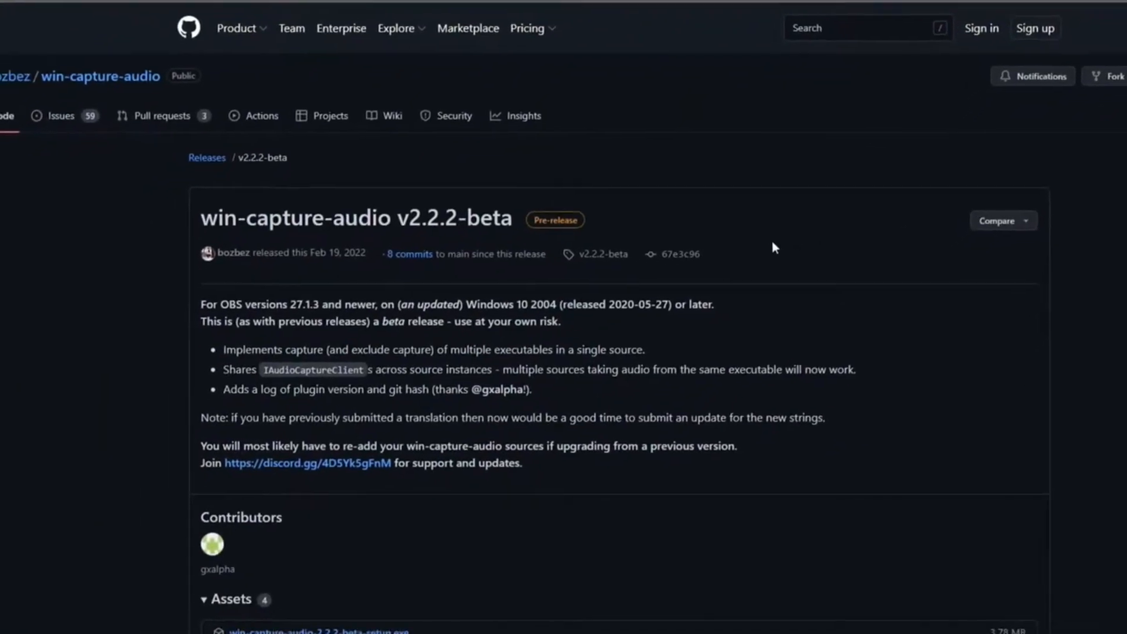
Download win-capture-audio-2.2.2-beta-setup.exe from the release page Assets.
scroll("down", 3)
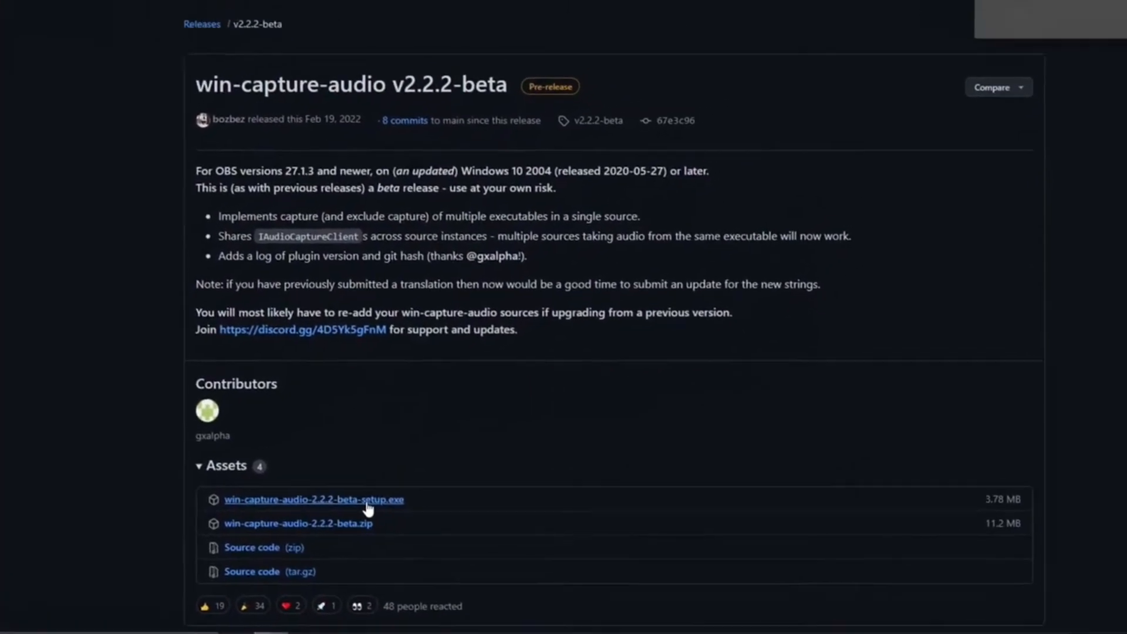
left_click(315, 500)
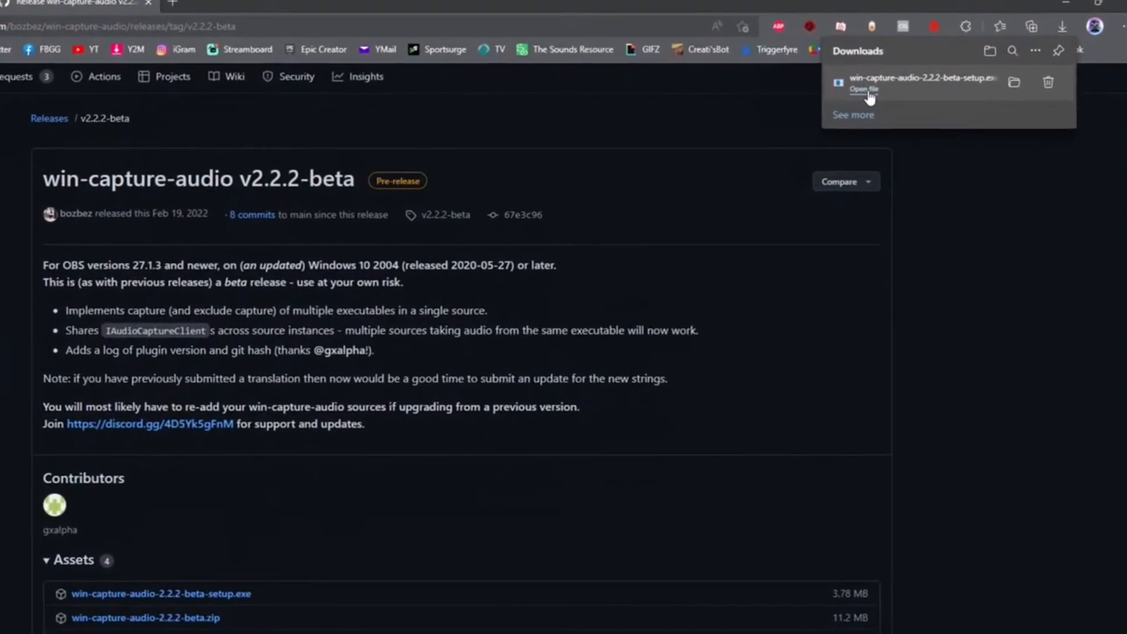
Run the downloaded installer, accept the license, install with defaults and finish the wizard.
left_click(862, 90)
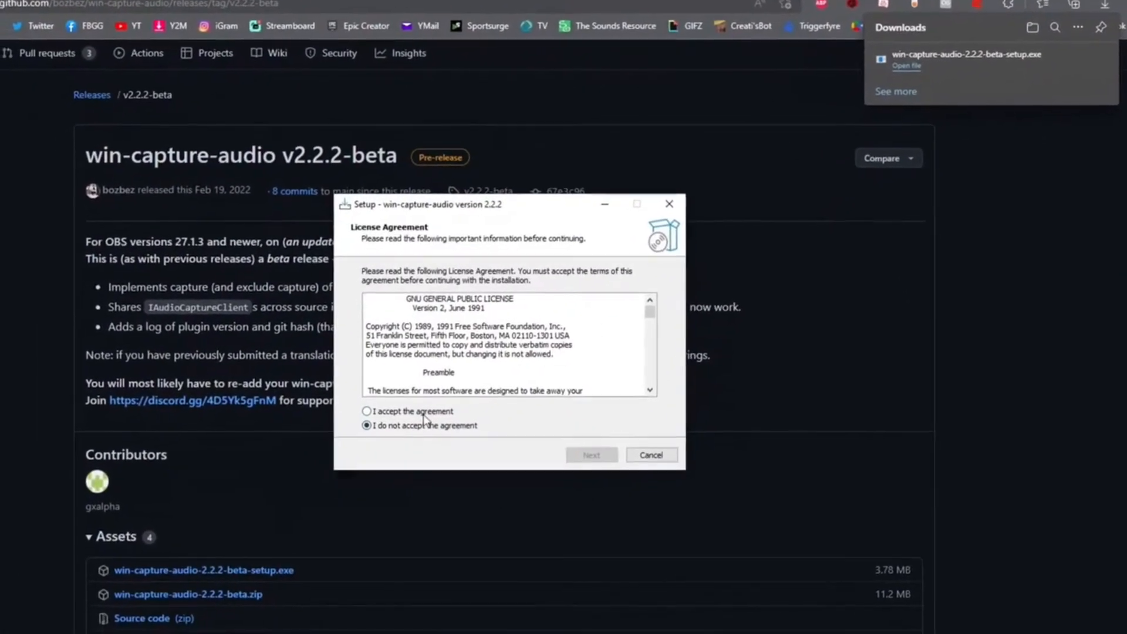
left_click(366, 411)
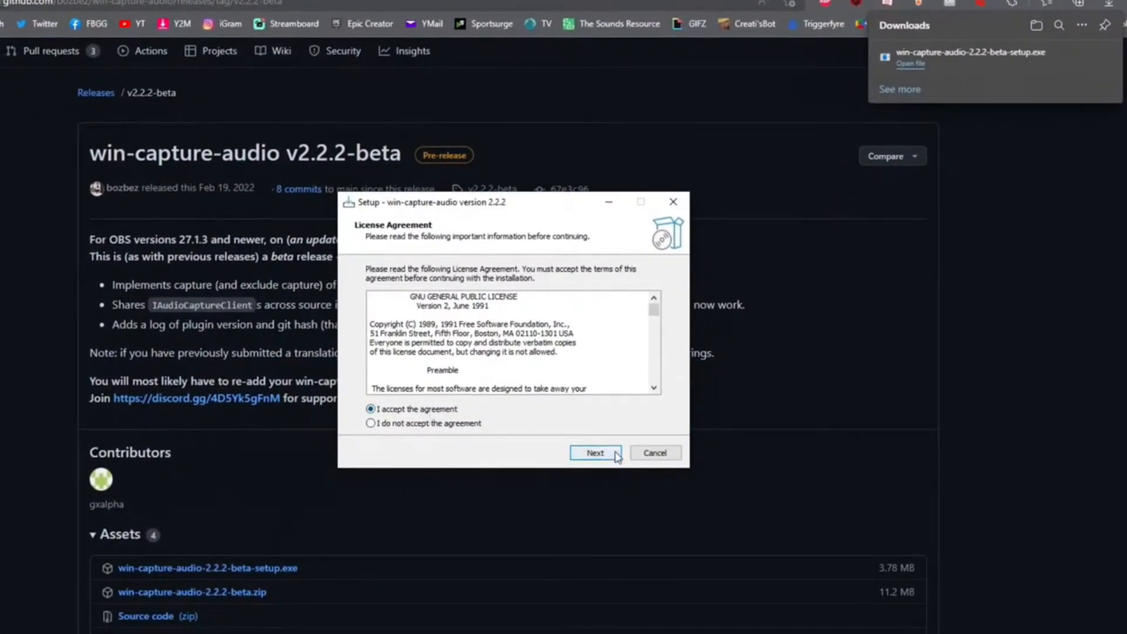
left_click(595, 453)
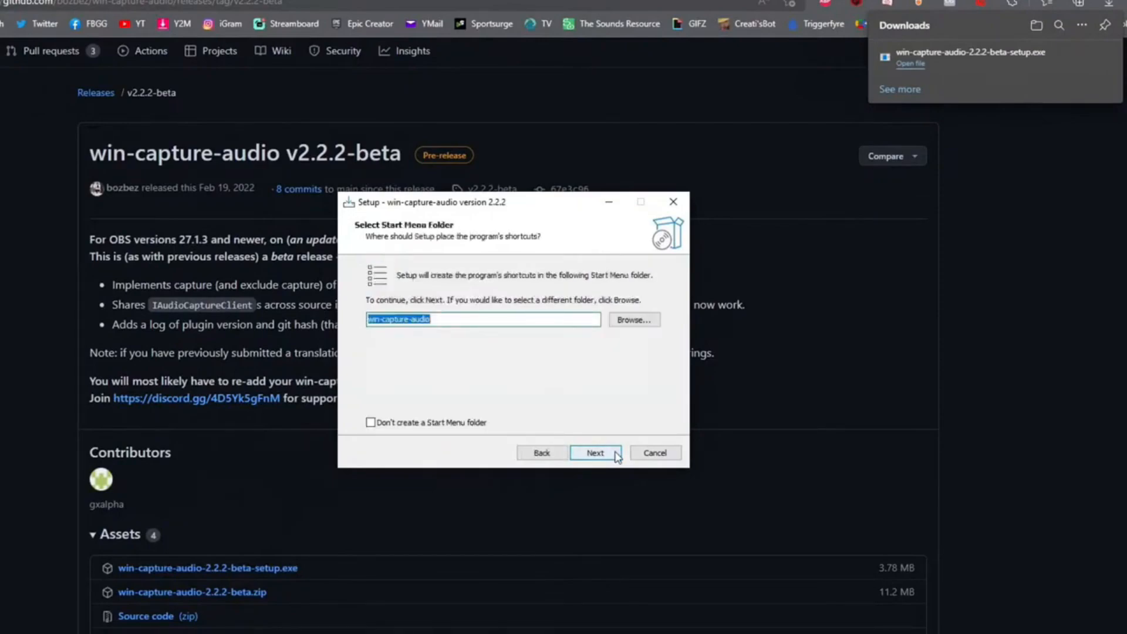
left_click(595, 453)
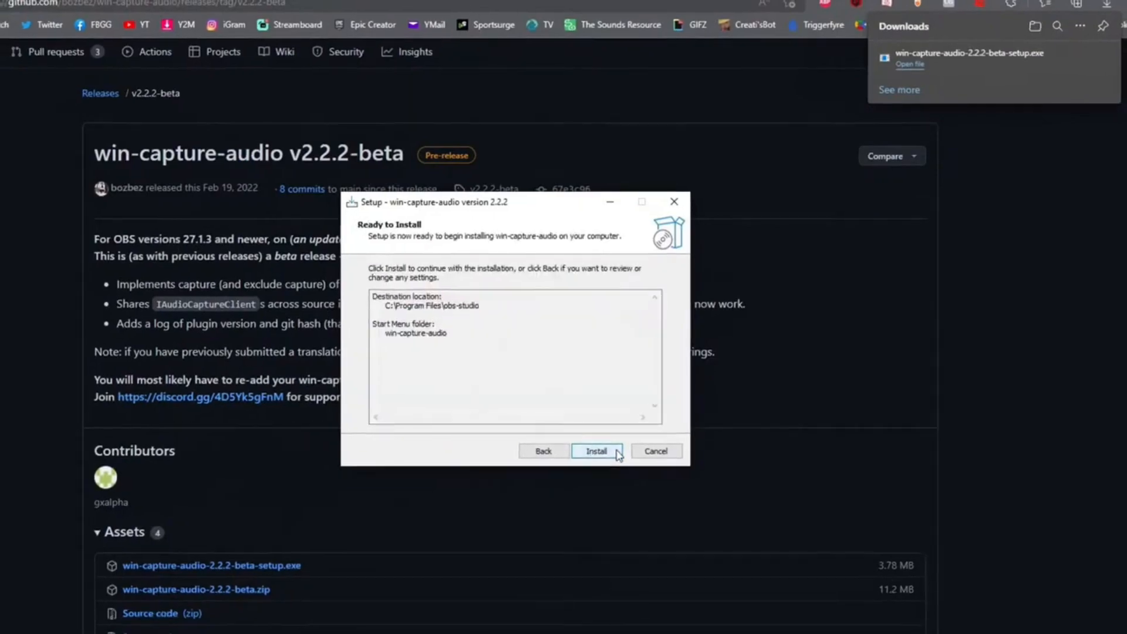
left_click(596, 450)
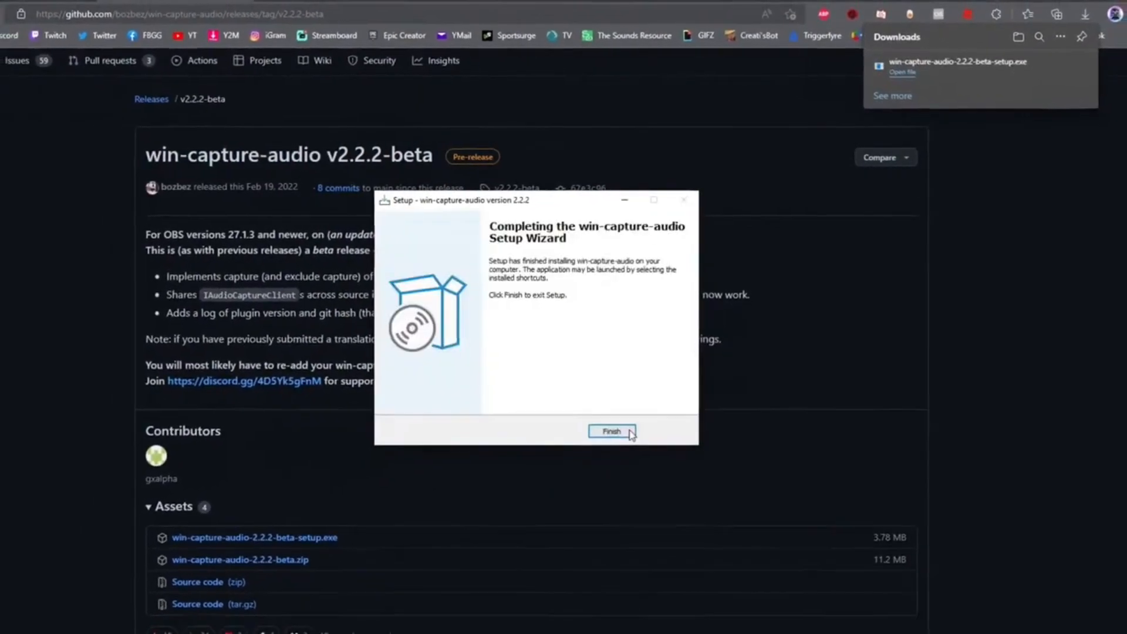
left_click(612, 432)
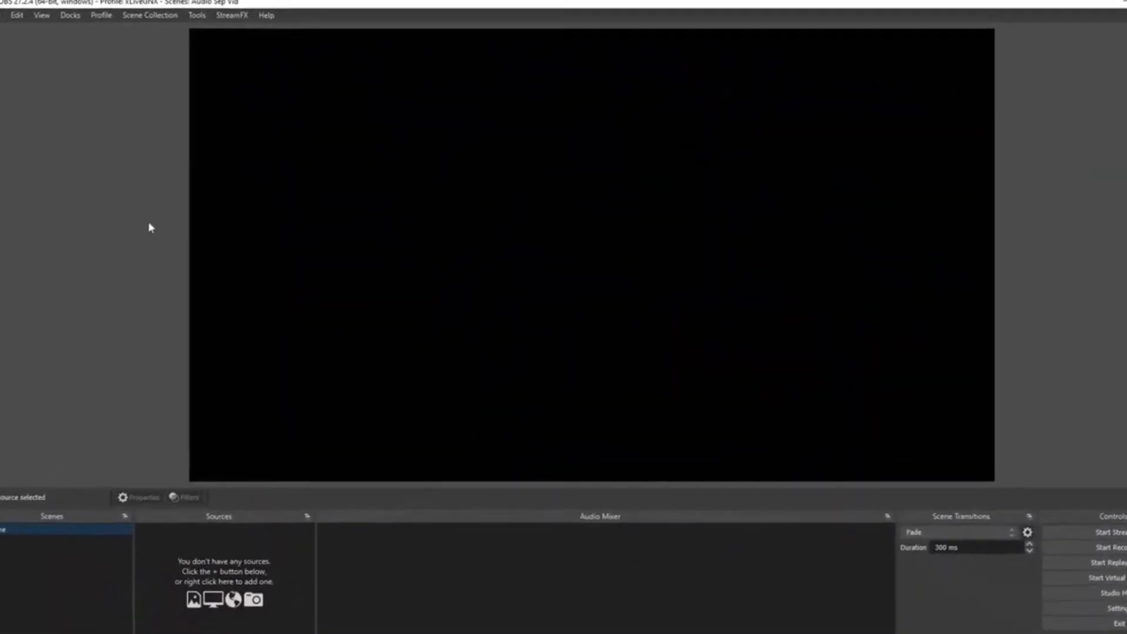
Set all Global Audio Devices to Disabled in Settings > Audio and confirm with OK.
left_click(13, 16)
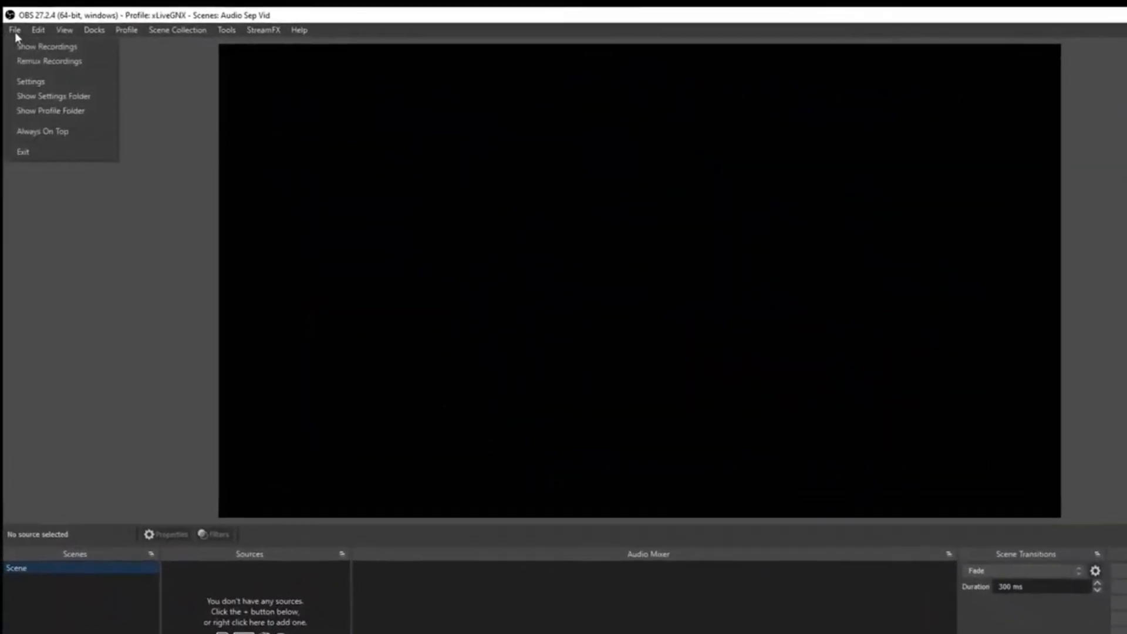
left_click(28, 83)
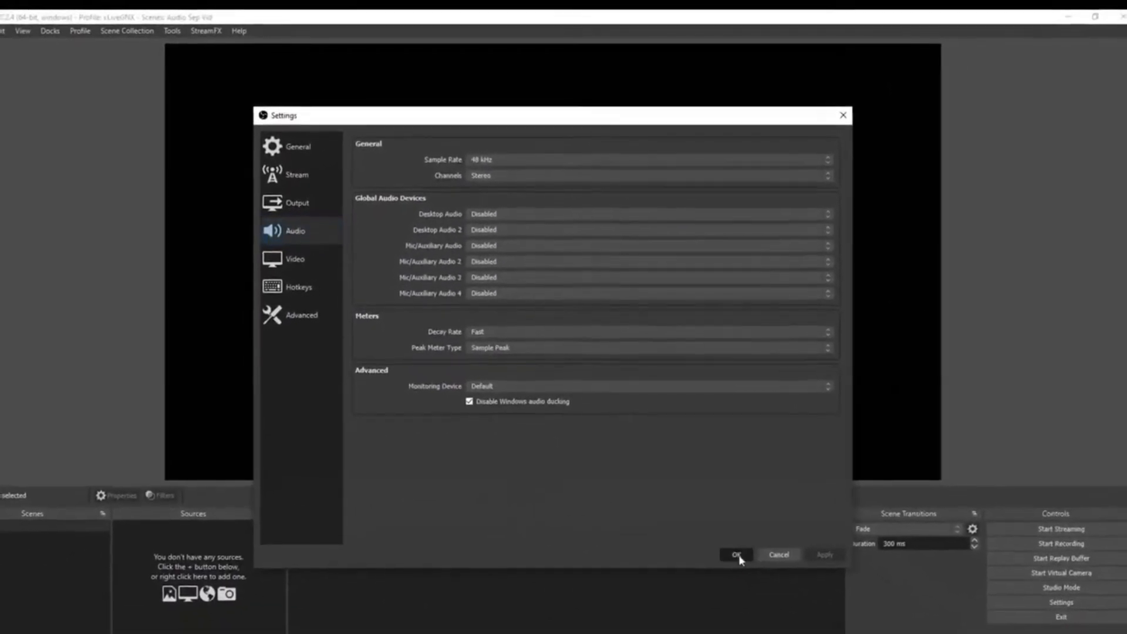
left_click(736, 554)
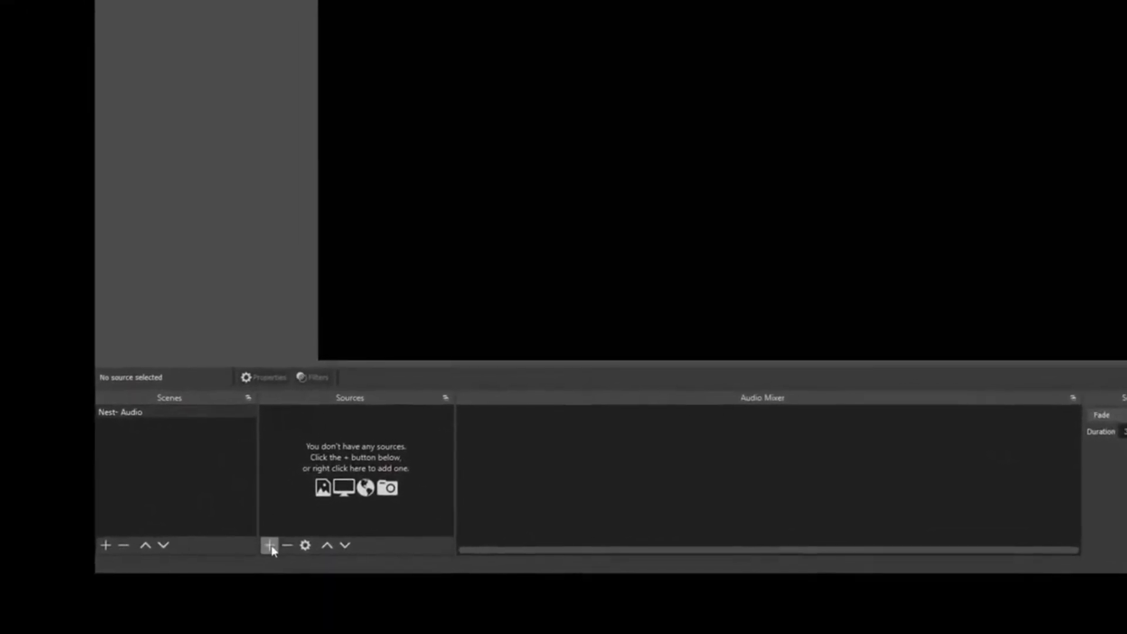
Add an Audio Input Capture source named 'microphone' using Microphone (Realtek Audio USB).
left_click(270, 545)
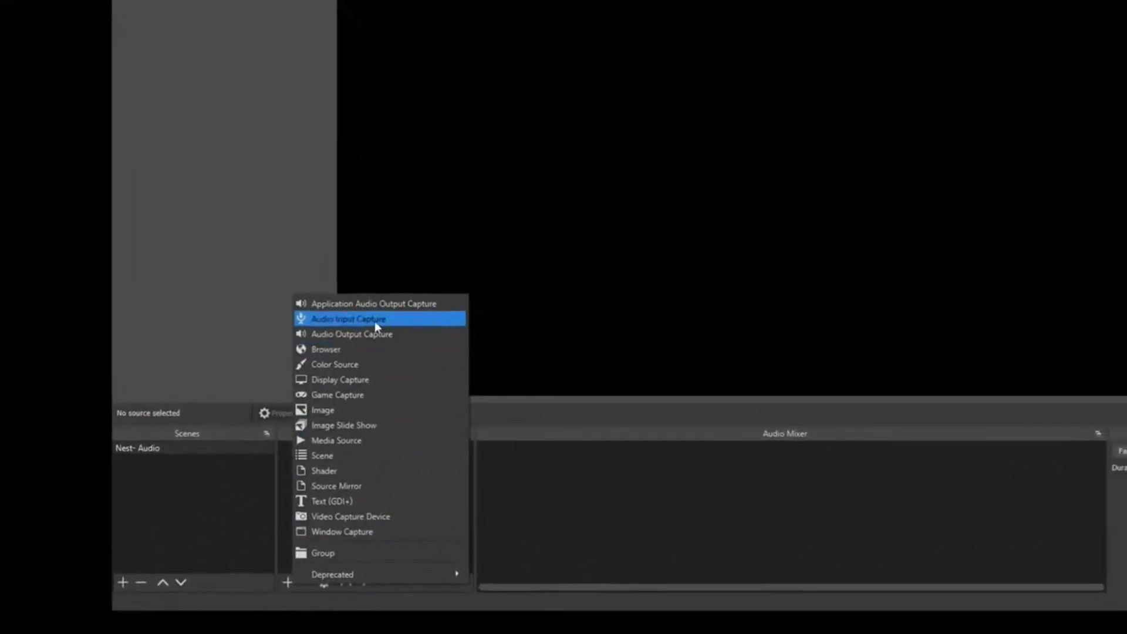
left_click(348, 319)
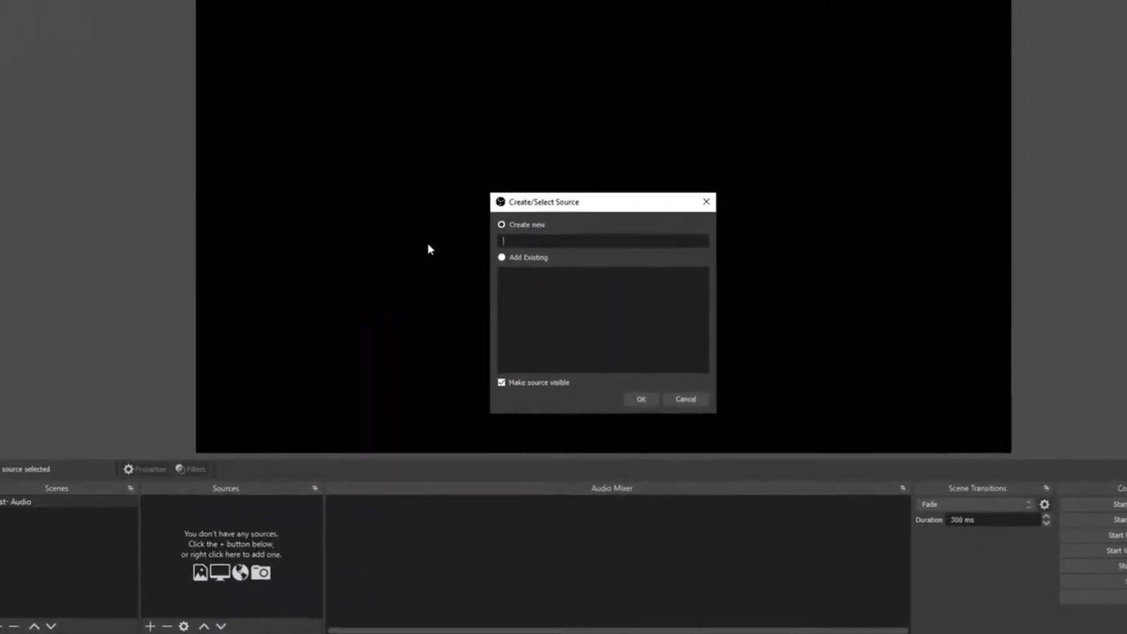
type("microphone")
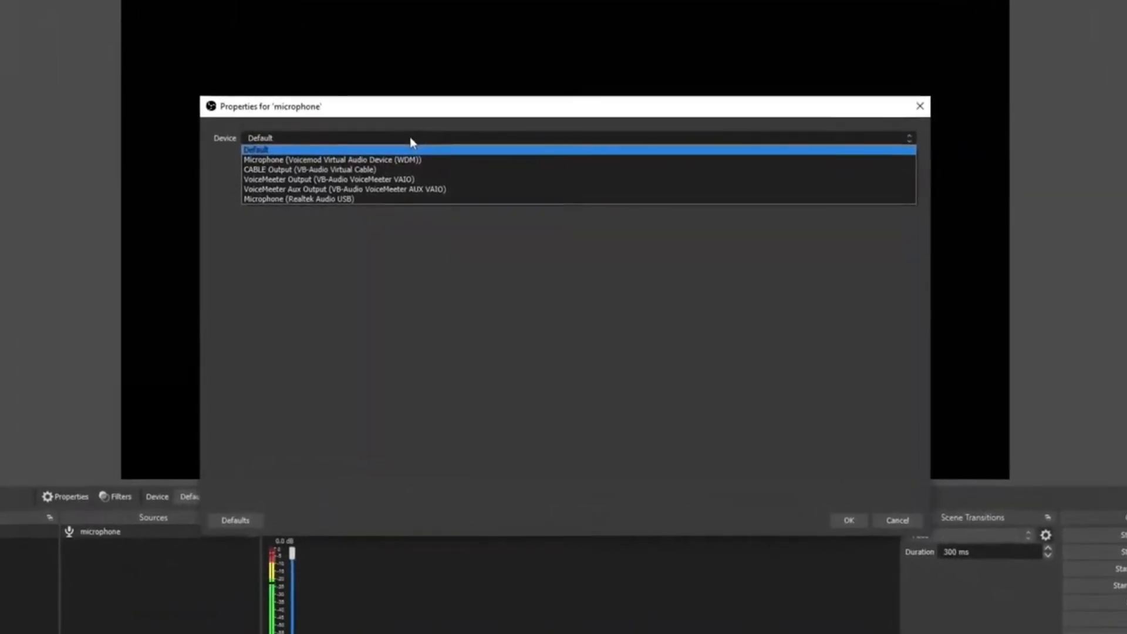
left_click(297, 199)
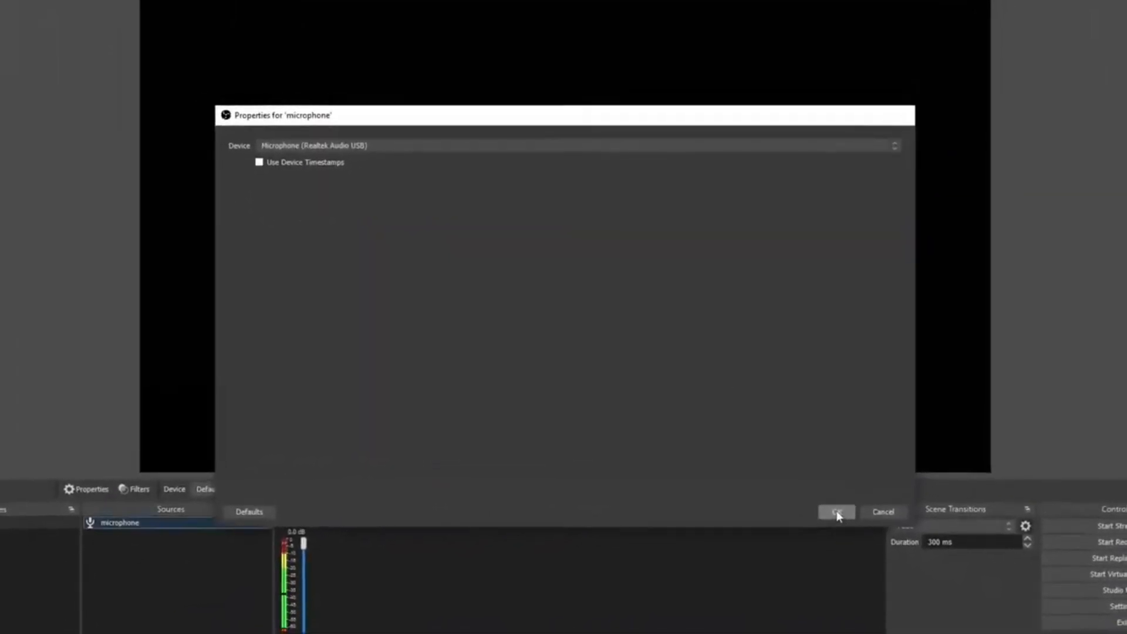
left_click(836, 512)
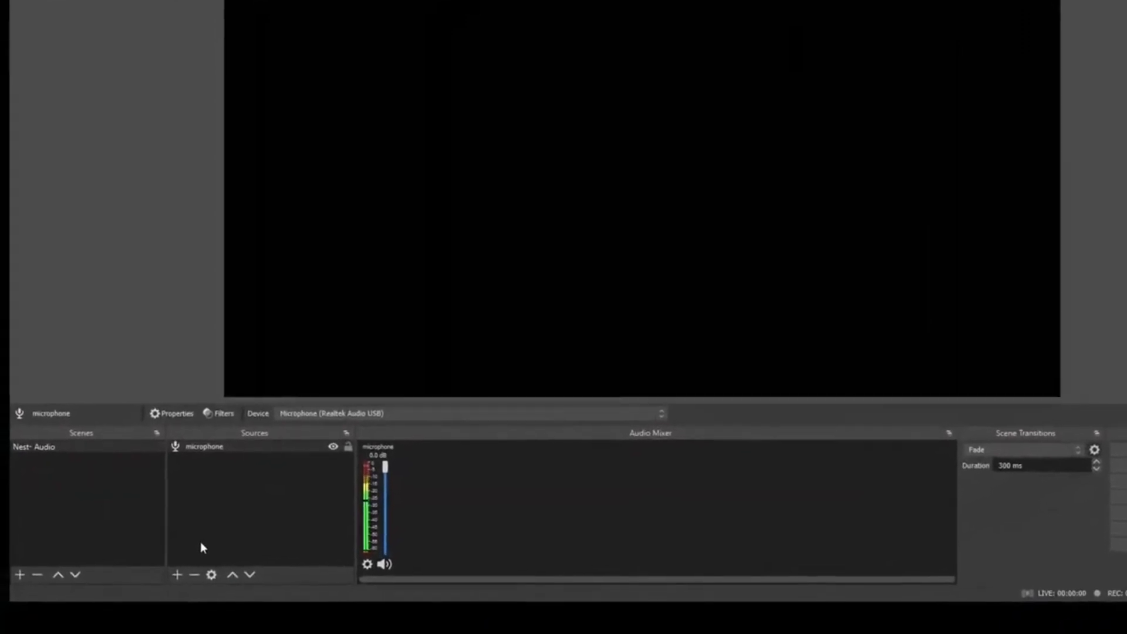
Add an Application Audio Output Capture source 'Discord' capturing the Discord.exe session.
left_click(176, 575)
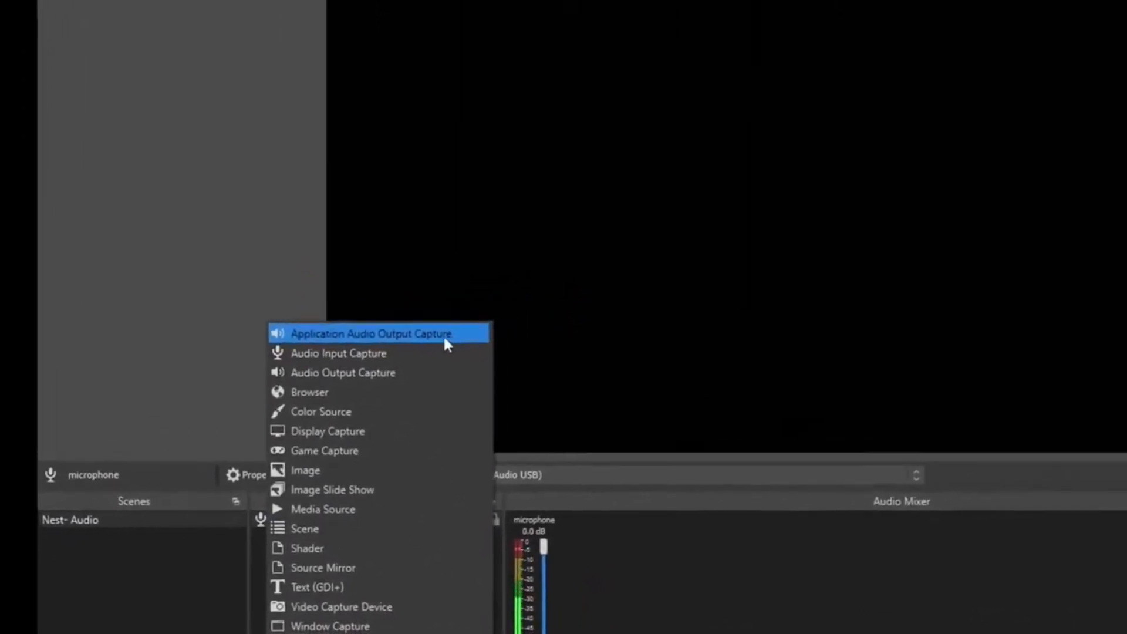
left_click(371, 333)
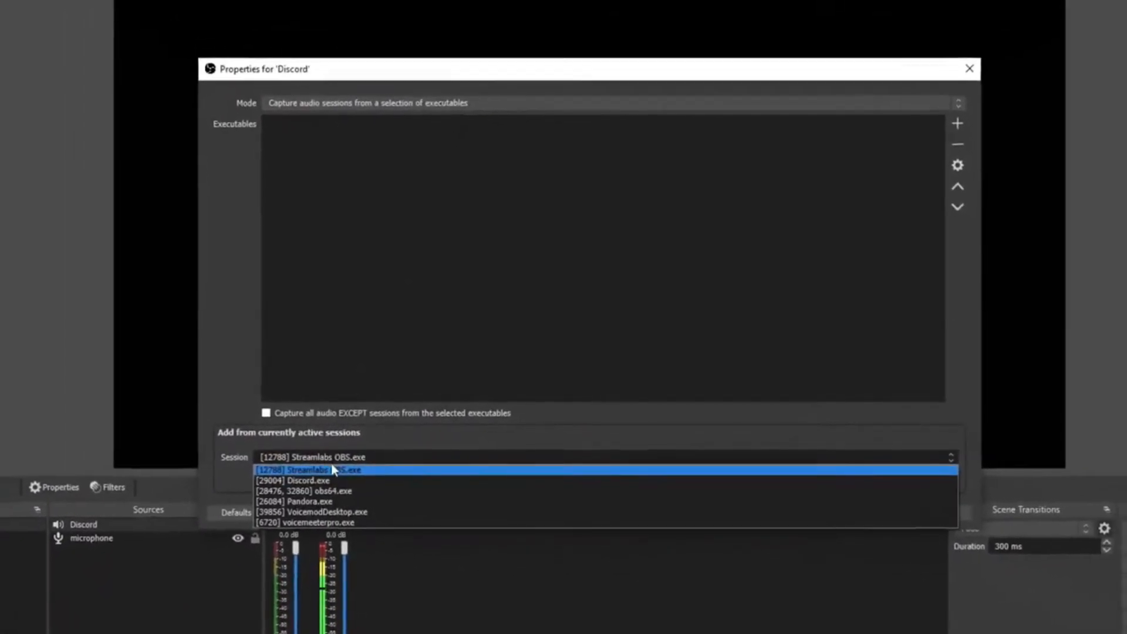
left_click(299, 496)
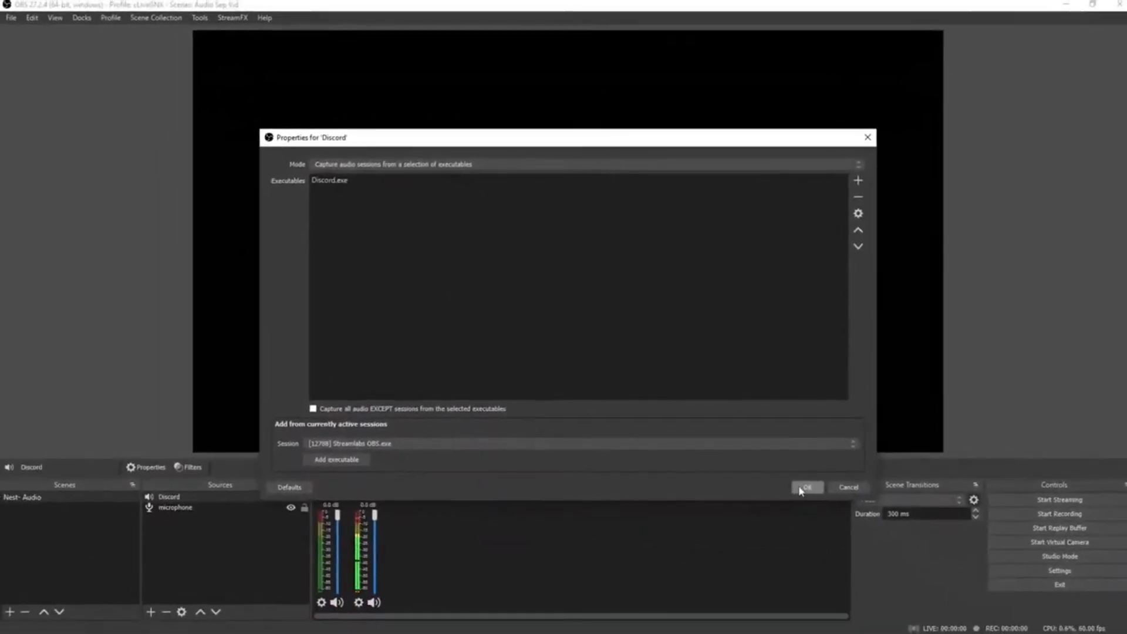
left_click(808, 486)
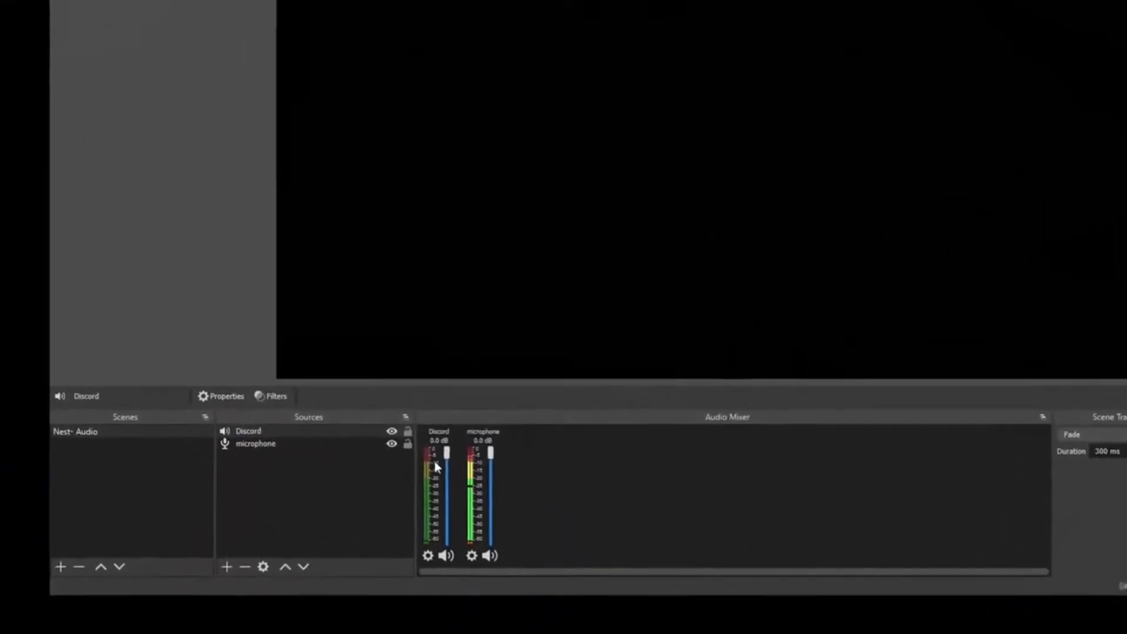
Add an Application Audio Output Capture source 'Music' capturing the Pandora.exe session.
left_click(228, 567)
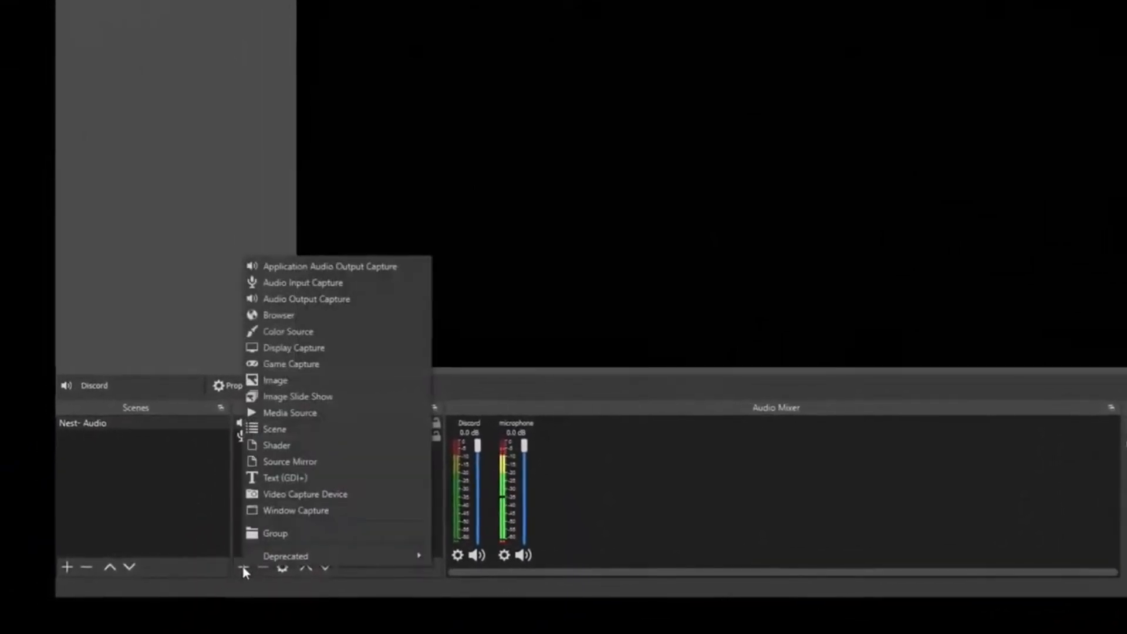
left_click(330, 265)
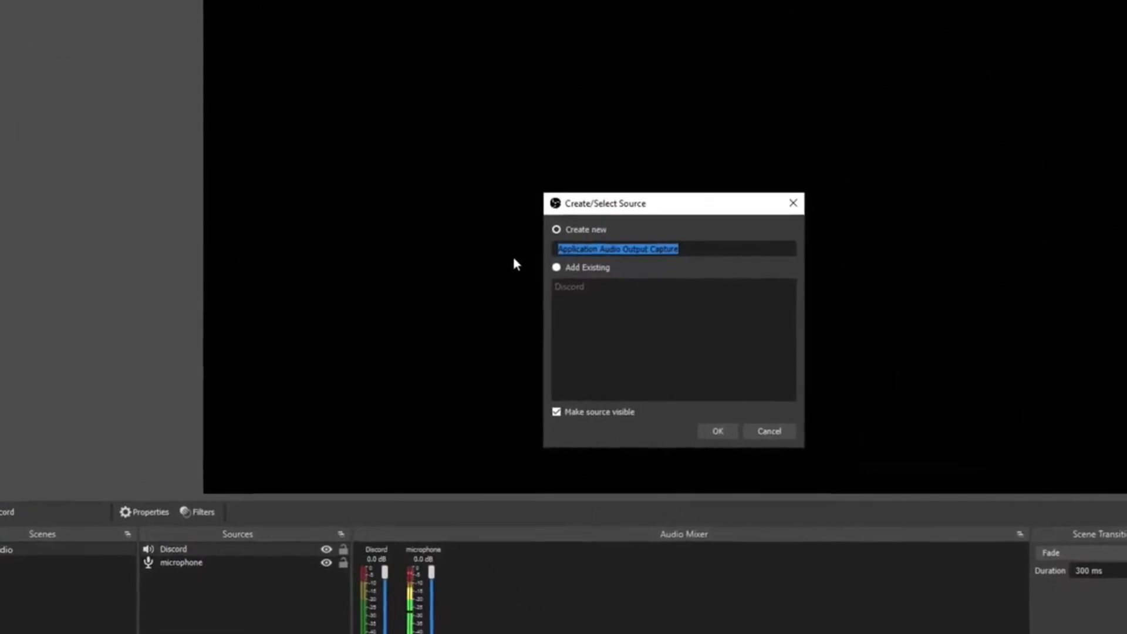
type("Music")
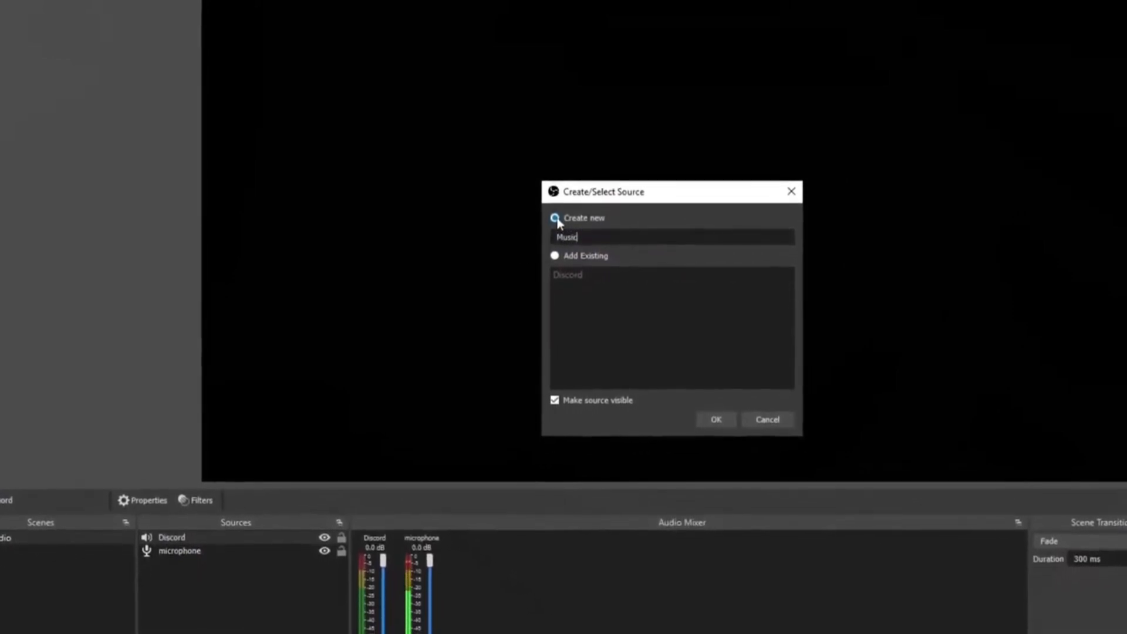
left_click(716, 419)
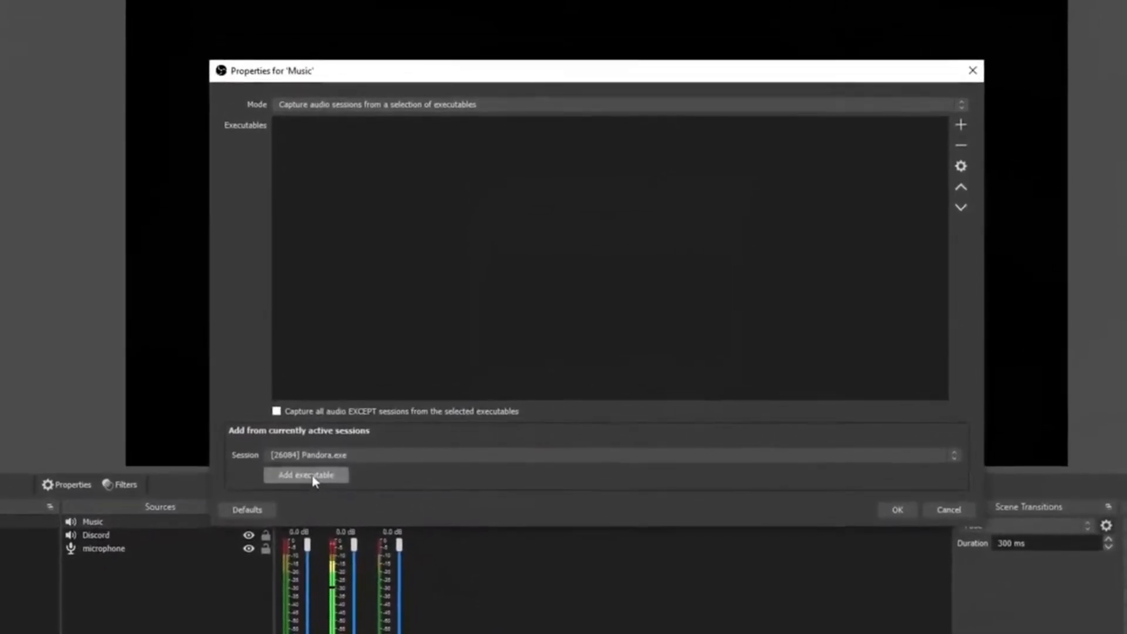
left_click(305, 474)
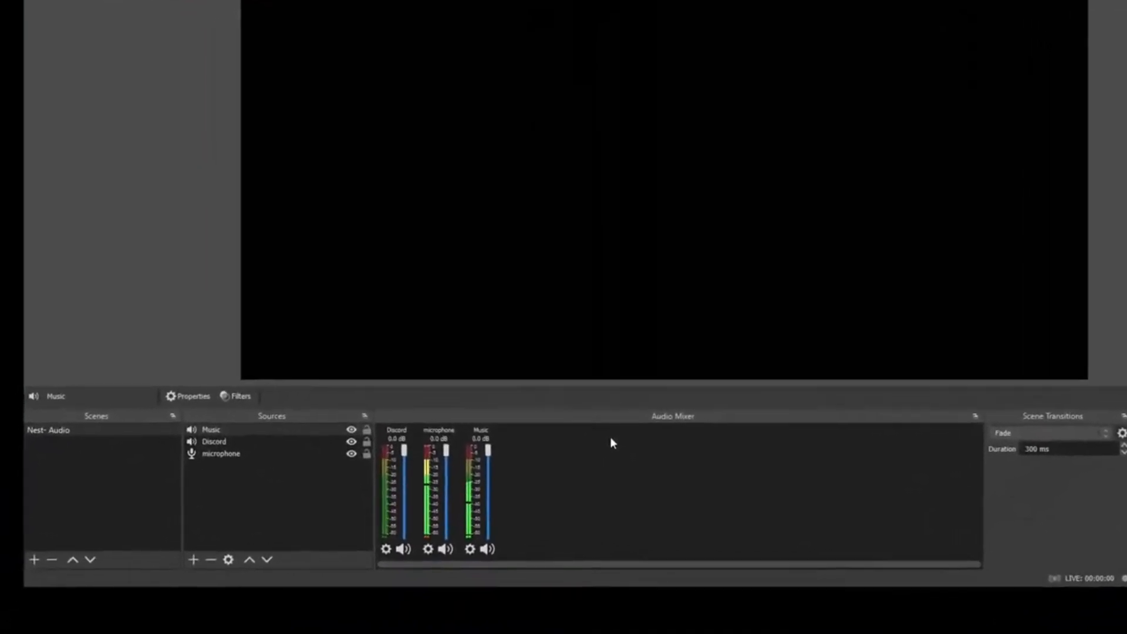
Add an Application Audio Output Capture source 'Games' capturing the Krunker client session.
left_click(194, 560)
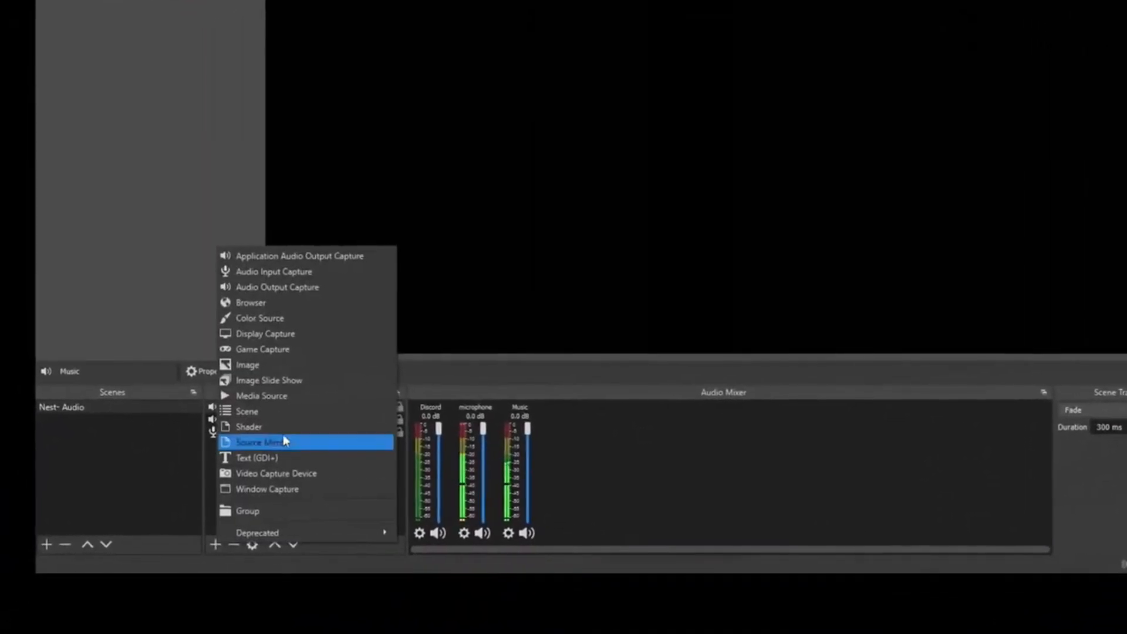
left_click(299, 256)
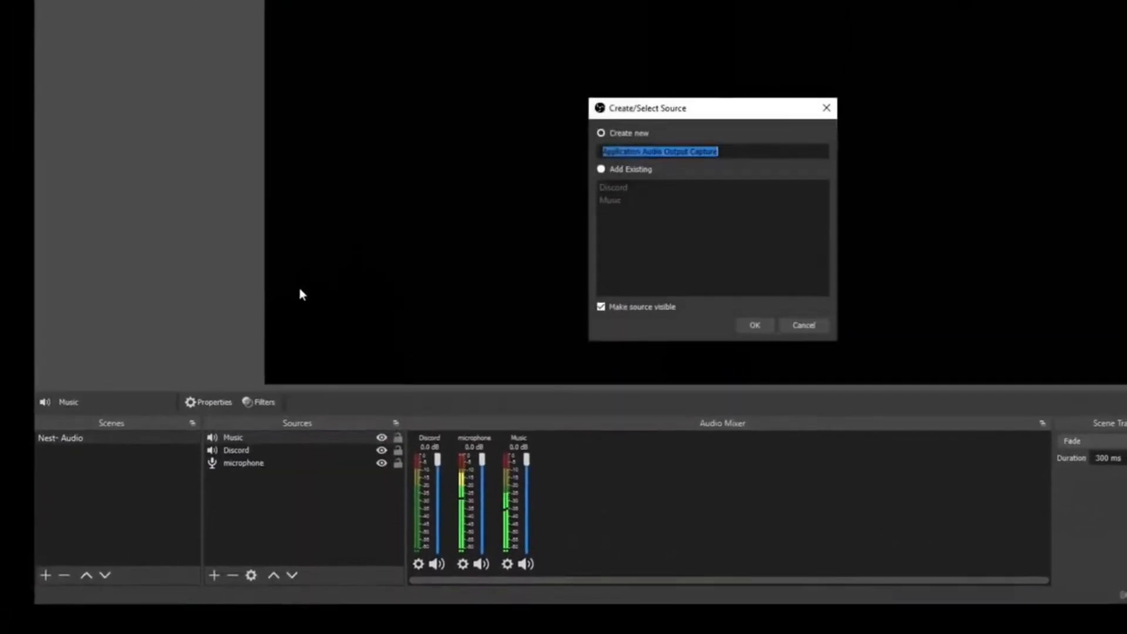
type("Game")
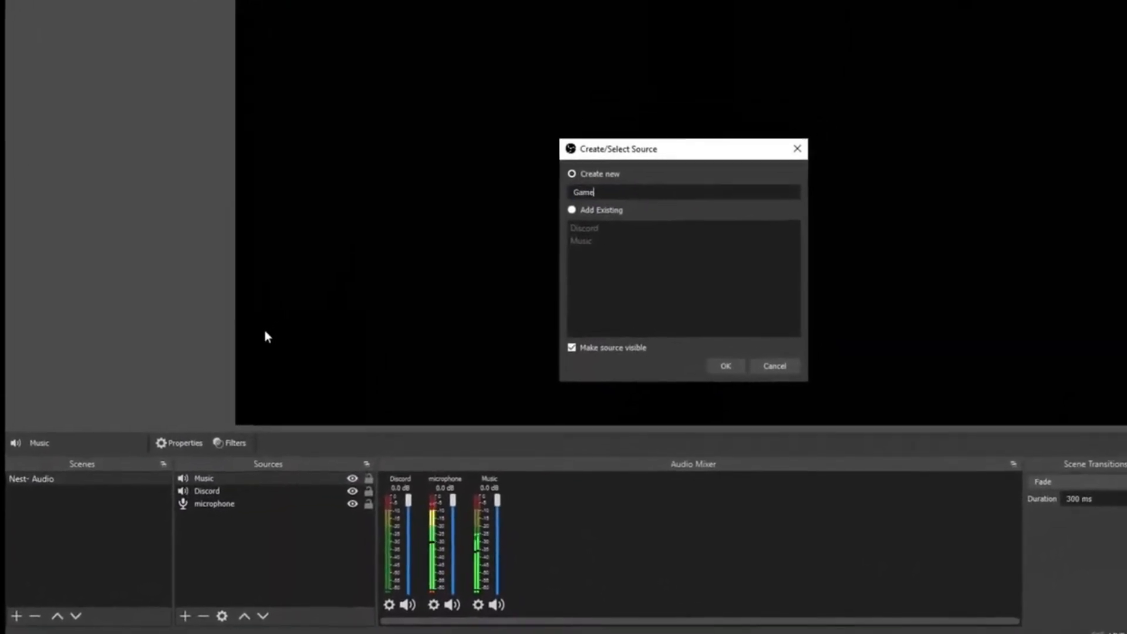
left_click(725, 366)
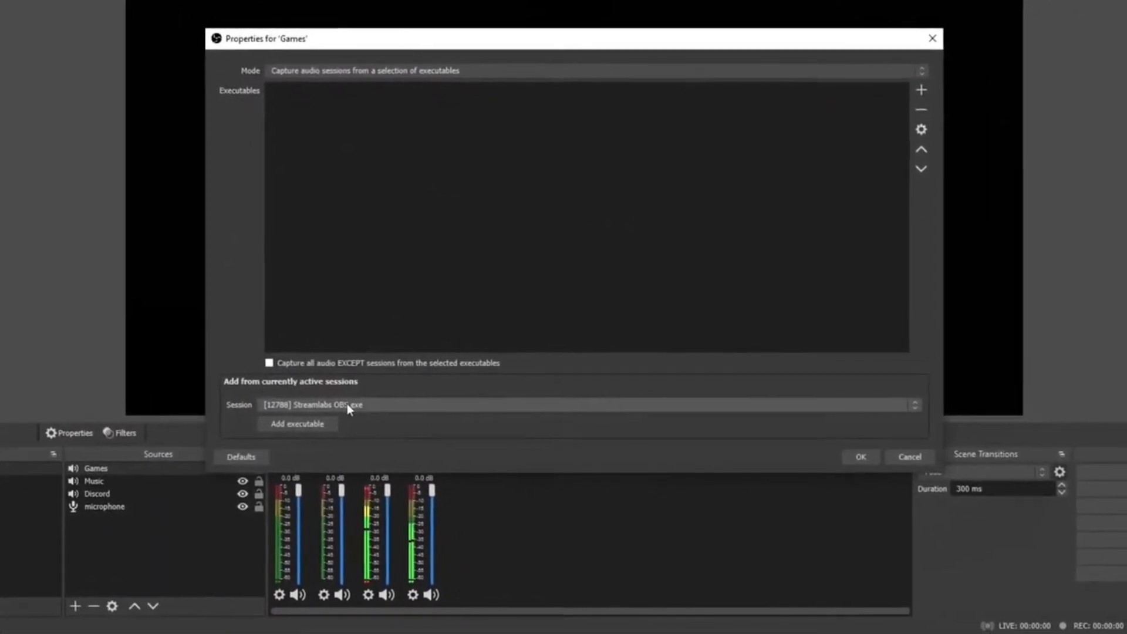
left_click(589, 418)
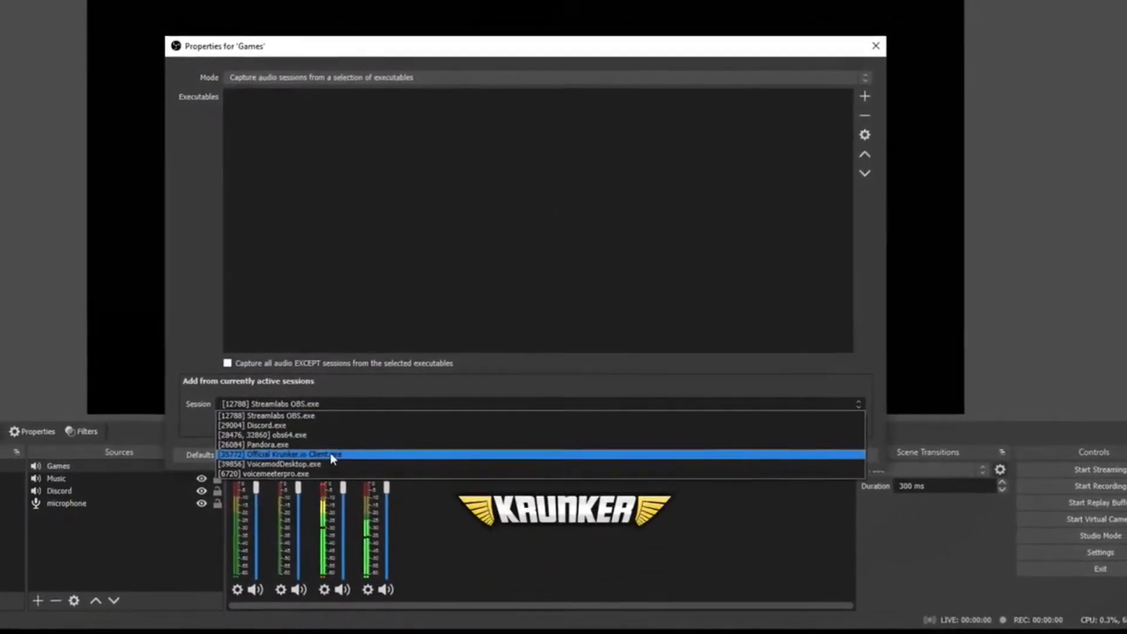
left_click(291, 453)
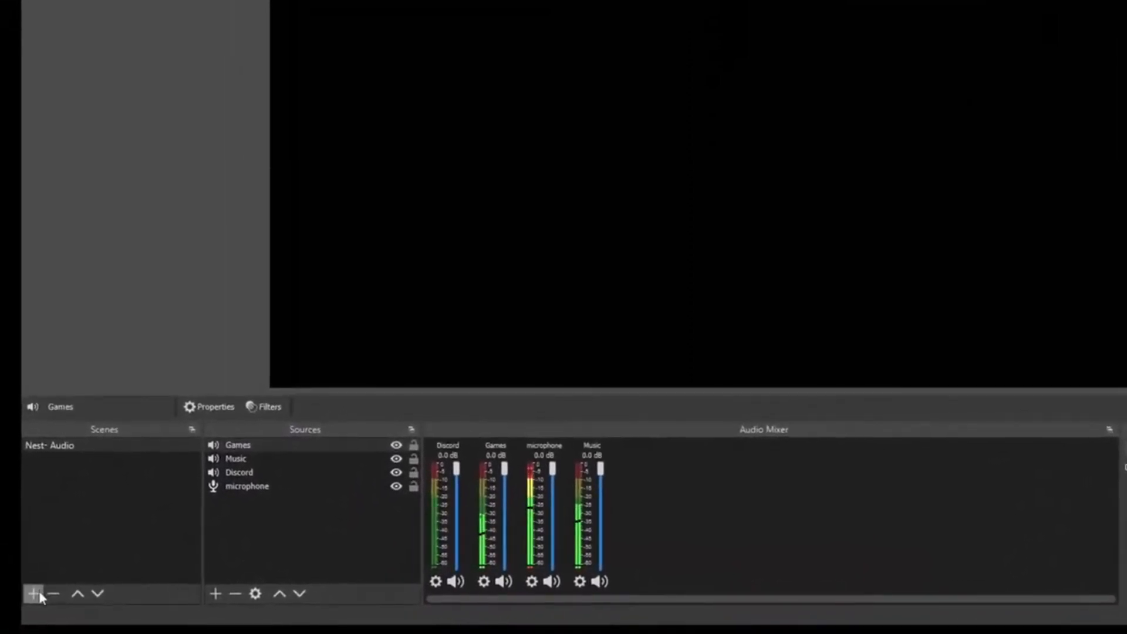
Create a new scene named 'Live'.
left_click(32, 593)
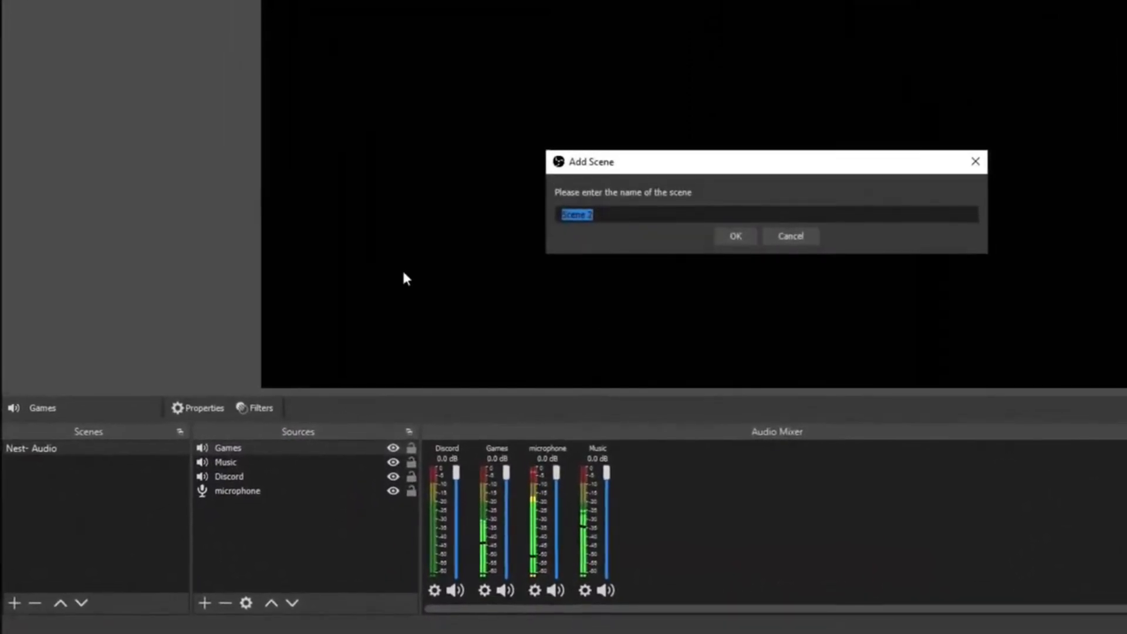
type("Live")
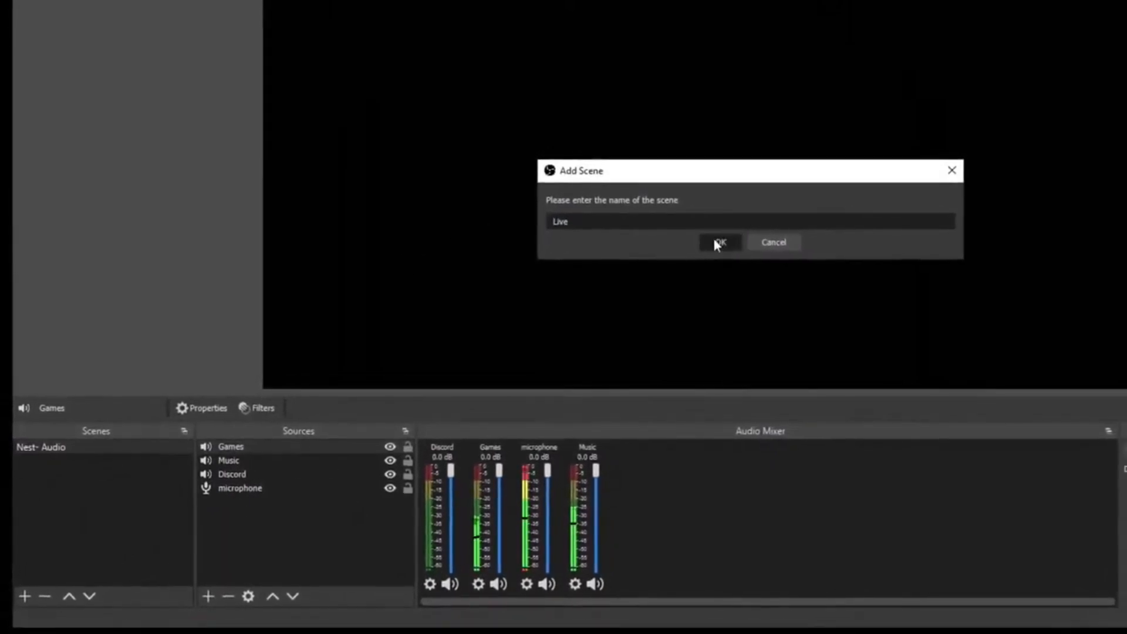
left_click(193, 596)
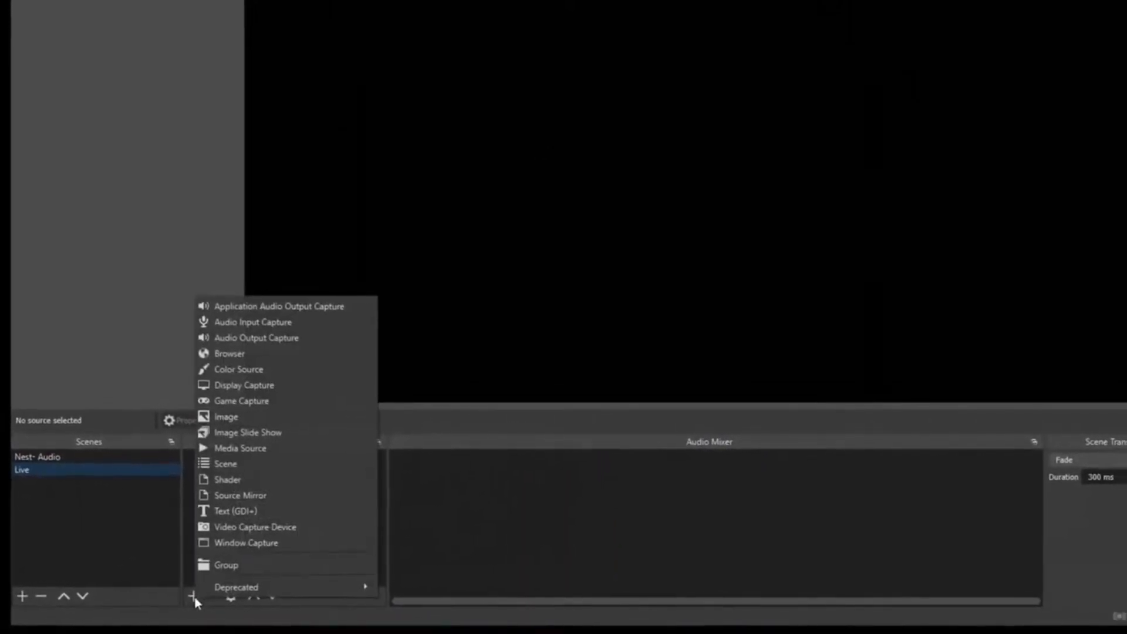
Add a Source Mirror named 'Audio Mirror' with Nest- Audio (Scene) as its source.
left_click(240, 495)
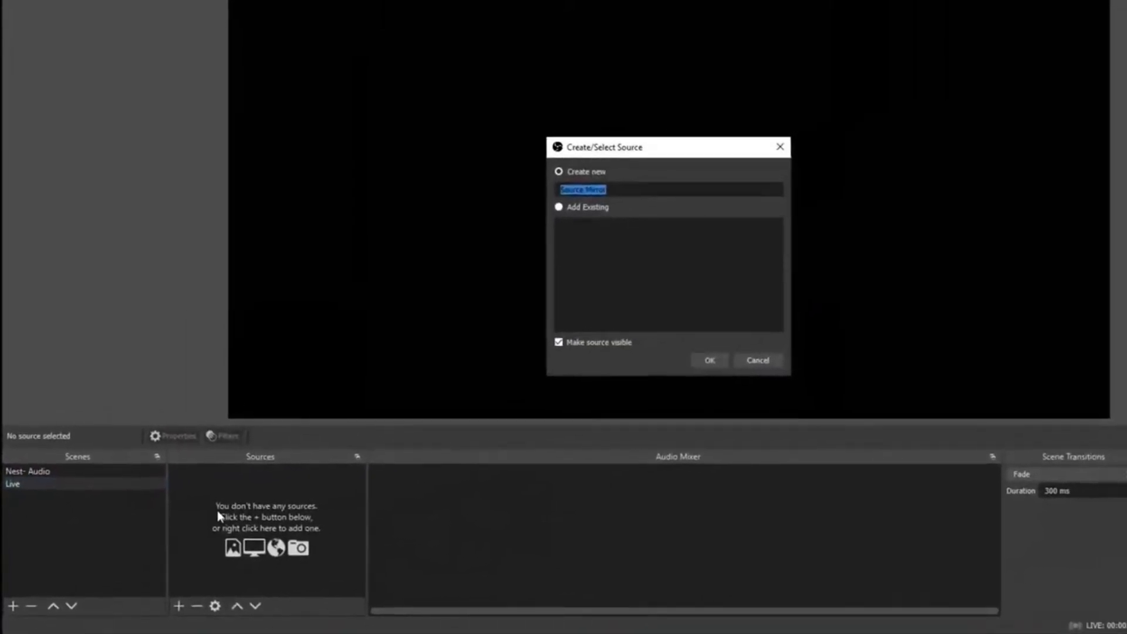
type("Audio")
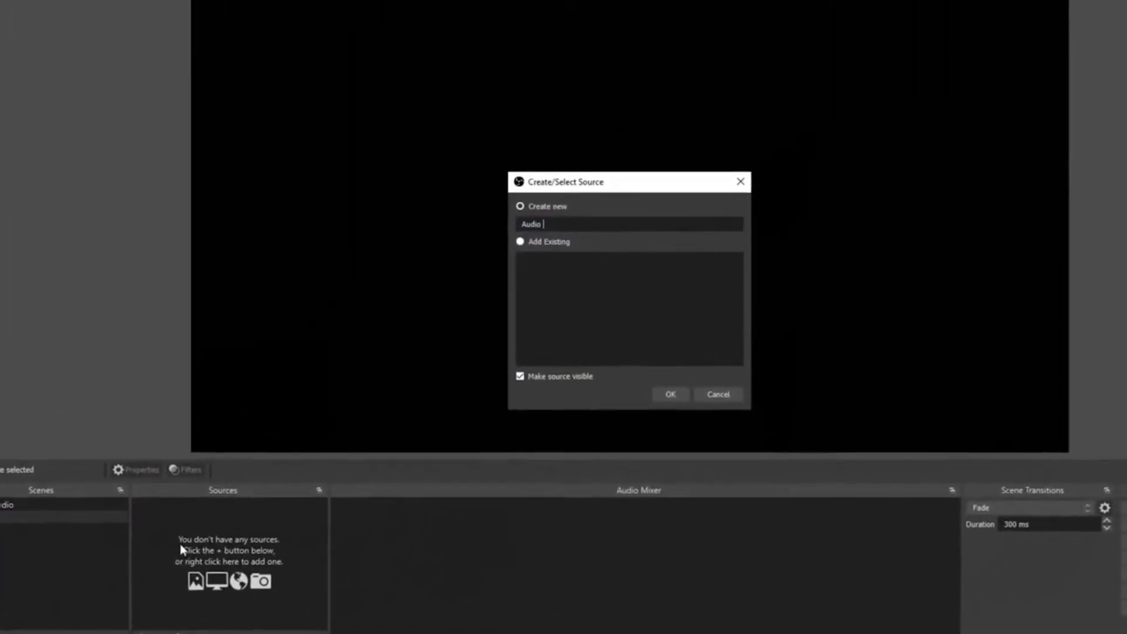
left_click(671, 395)
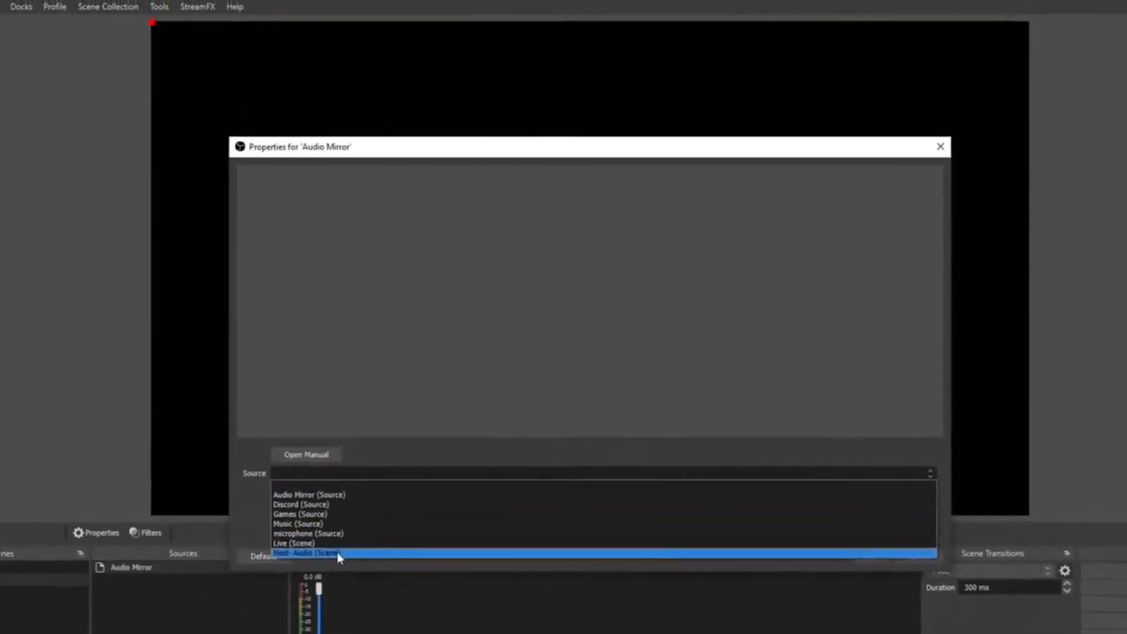
left_click(308, 554)
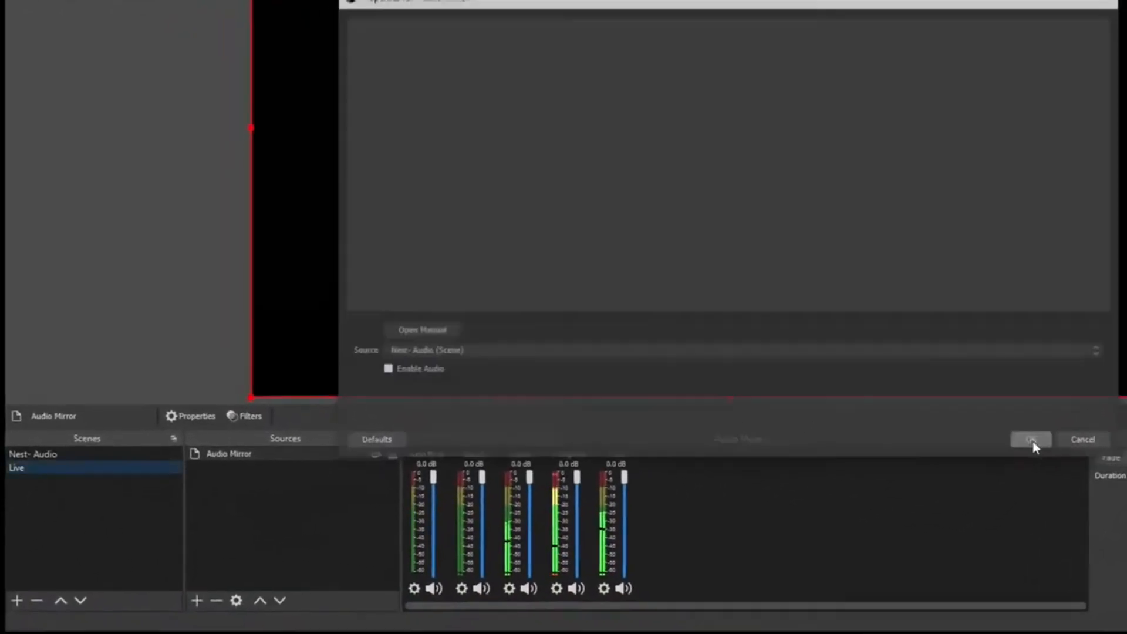
left_click(1030, 439)
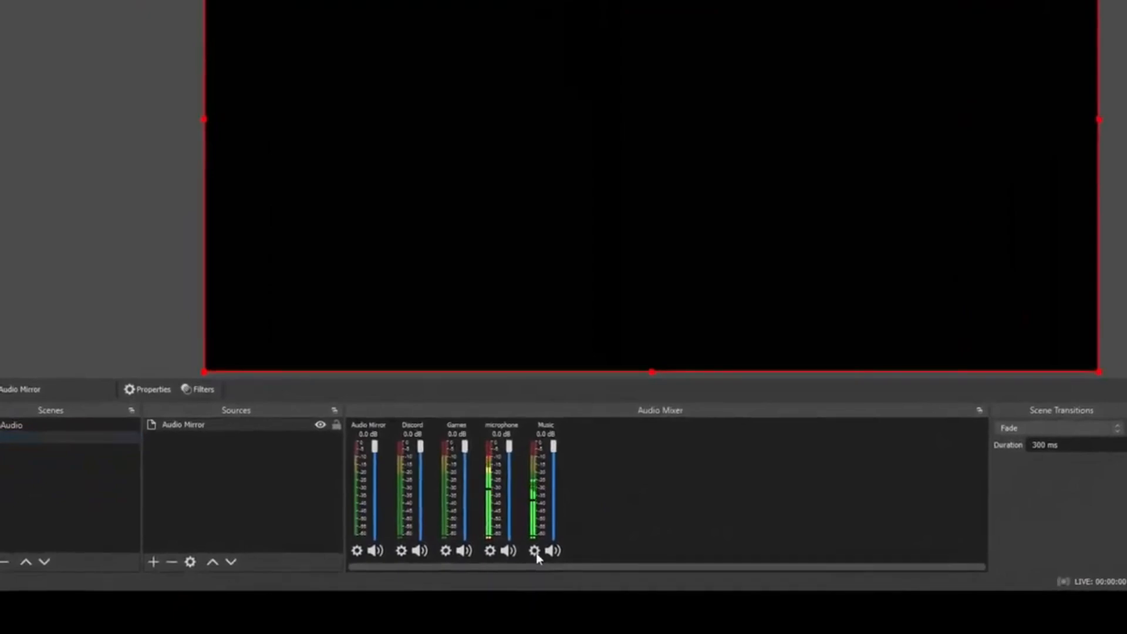
In Advanced Audio Properties, uncheck track 6 for Discord and Music, keep monitoring off, and close.
right_click(534, 549)
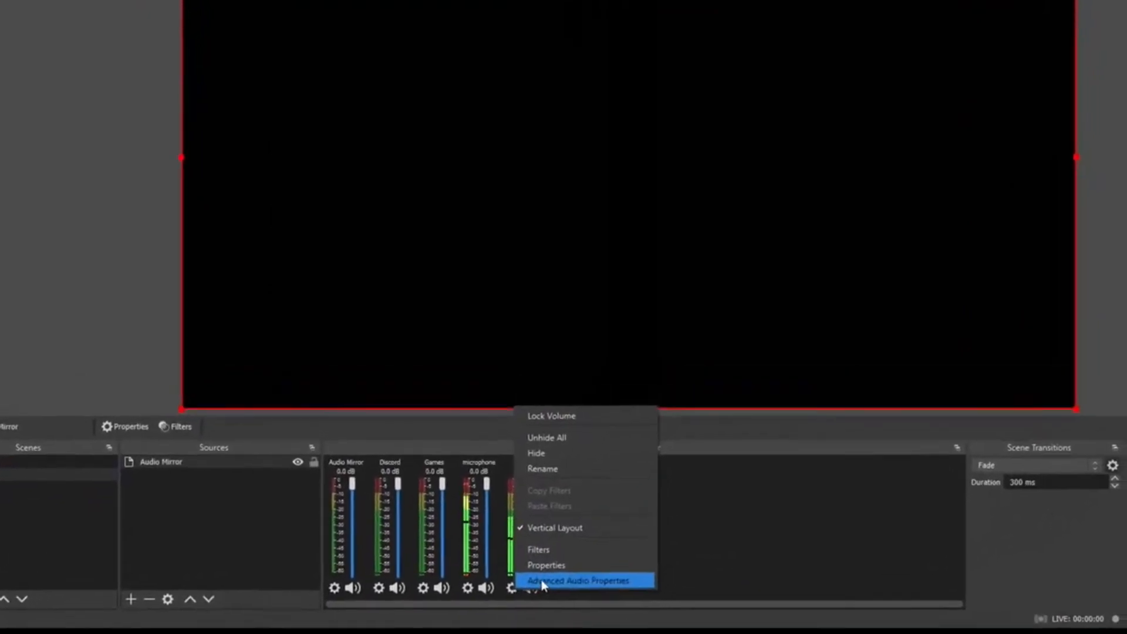
left_click(582, 580)
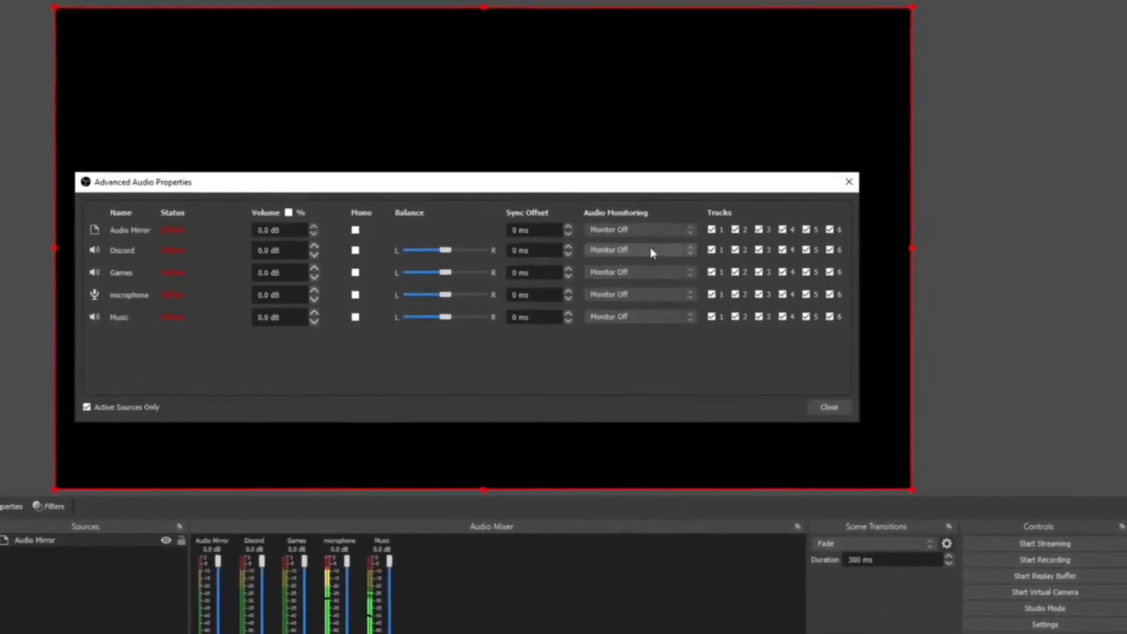
left_click(638, 249)
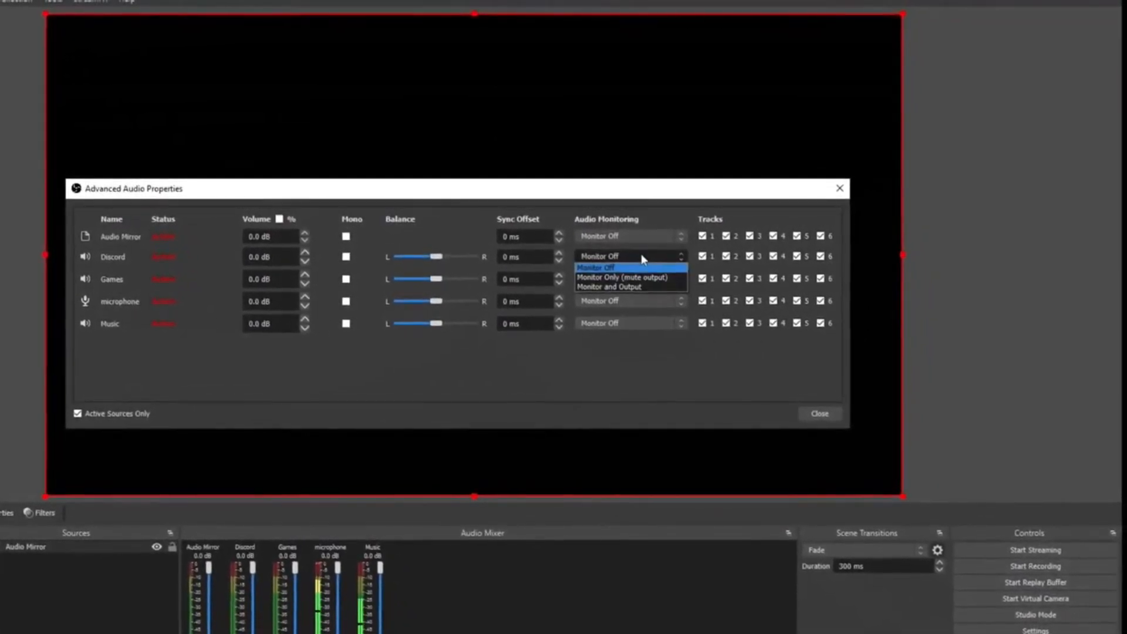
left_click(596, 267)
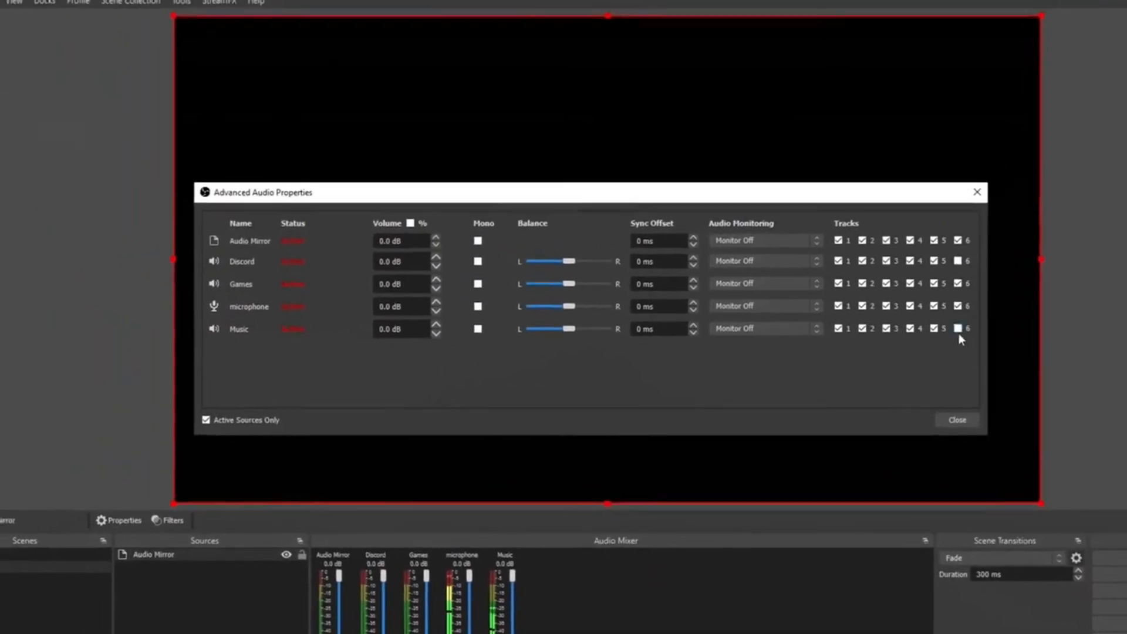
left_click(957, 419)
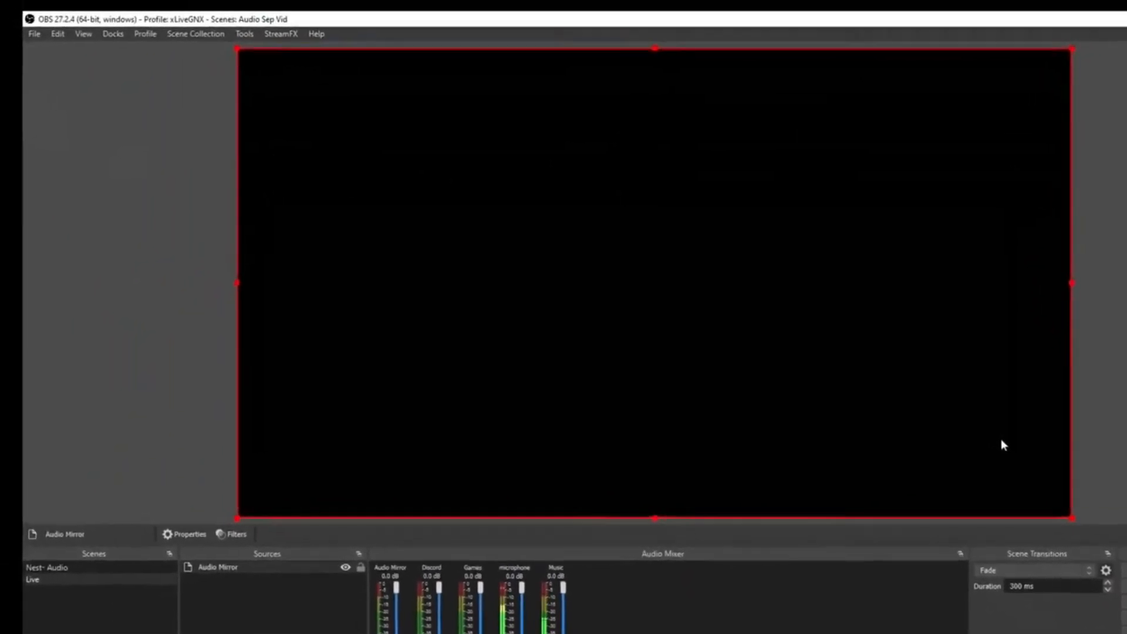
Set the Twitch VOD Track to 6 in the Output streaming settings and confirm.
left_click(34, 33)
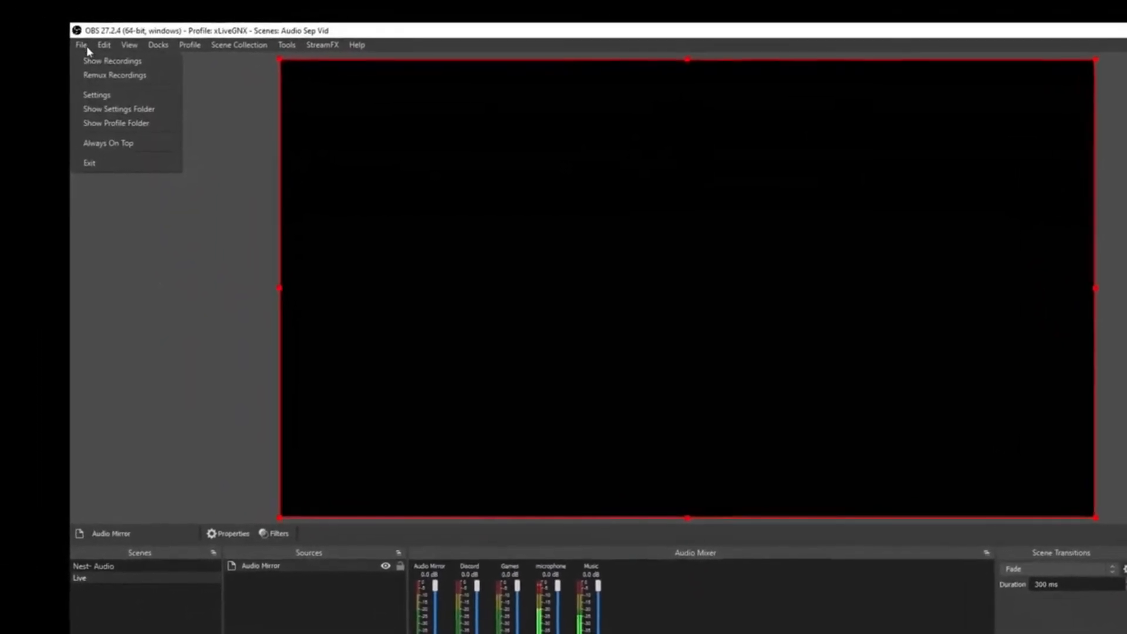
left_click(96, 94)
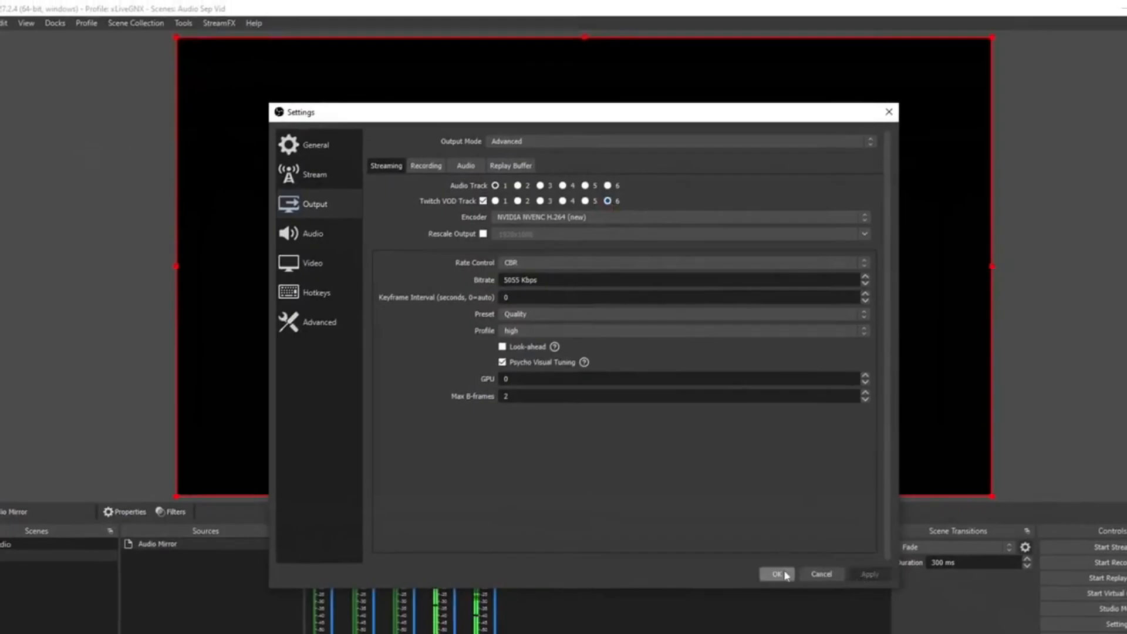
left_click(777, 574)
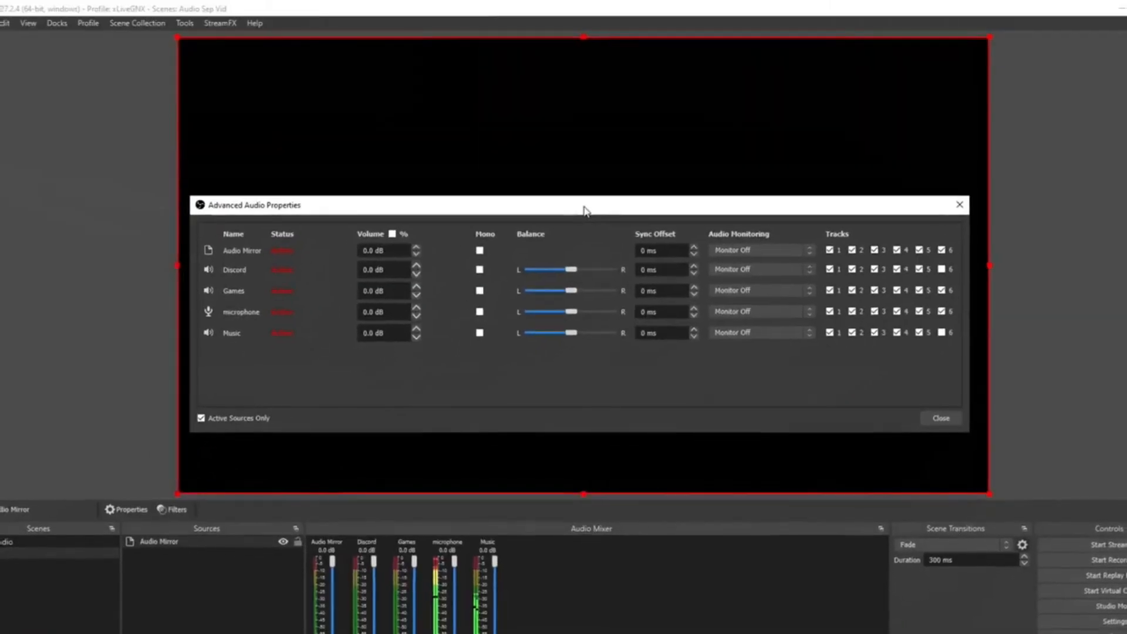